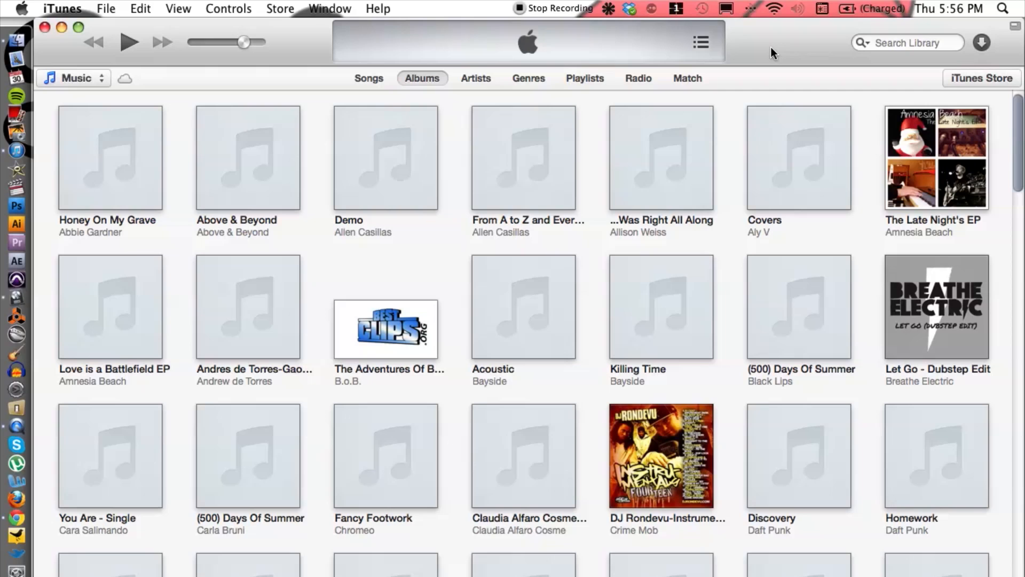
pyautogui.moveTo(36, 7)
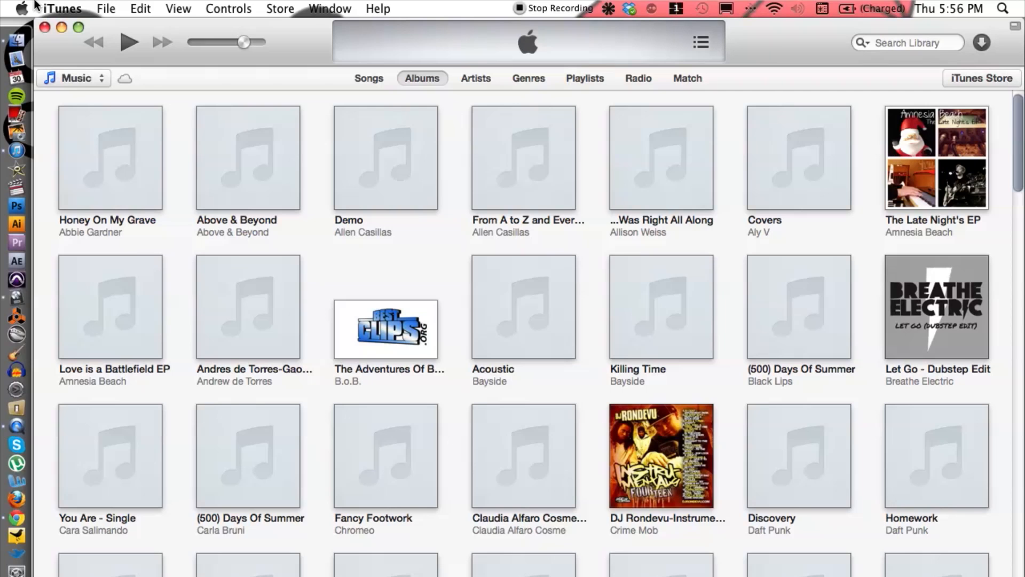
# Enable 'Share my library on my local network' with 'Share entire library' and confirm with OK.
pyautogui.click(61, 9)
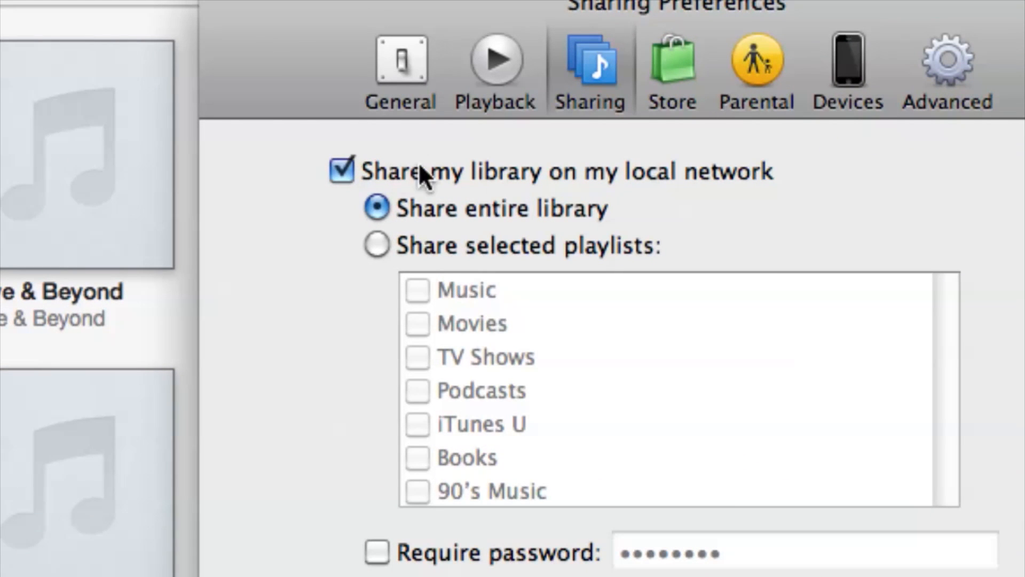
pyautogui.moveTo(376, 216)
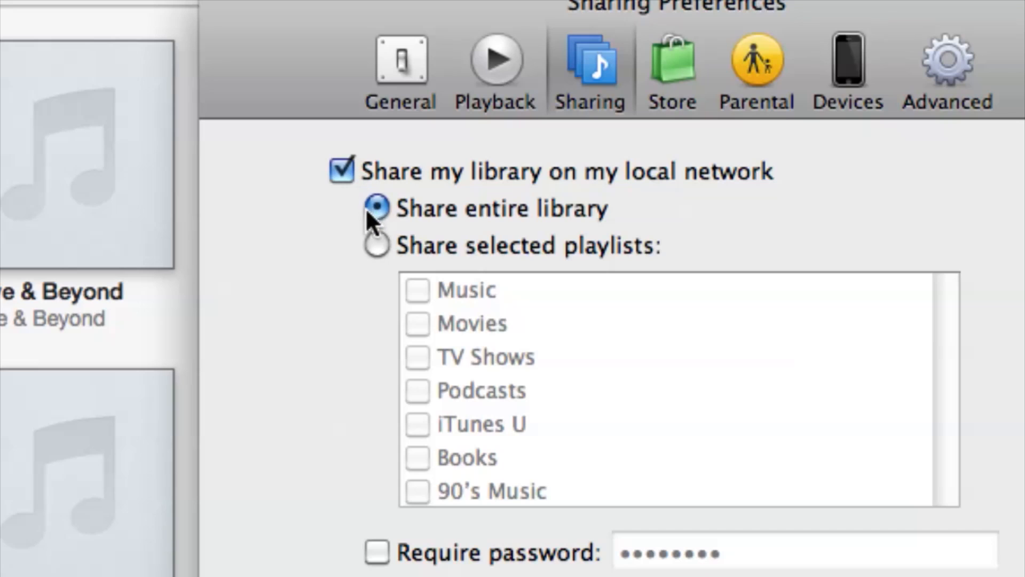
pyautogui.moveTo(582, 222)
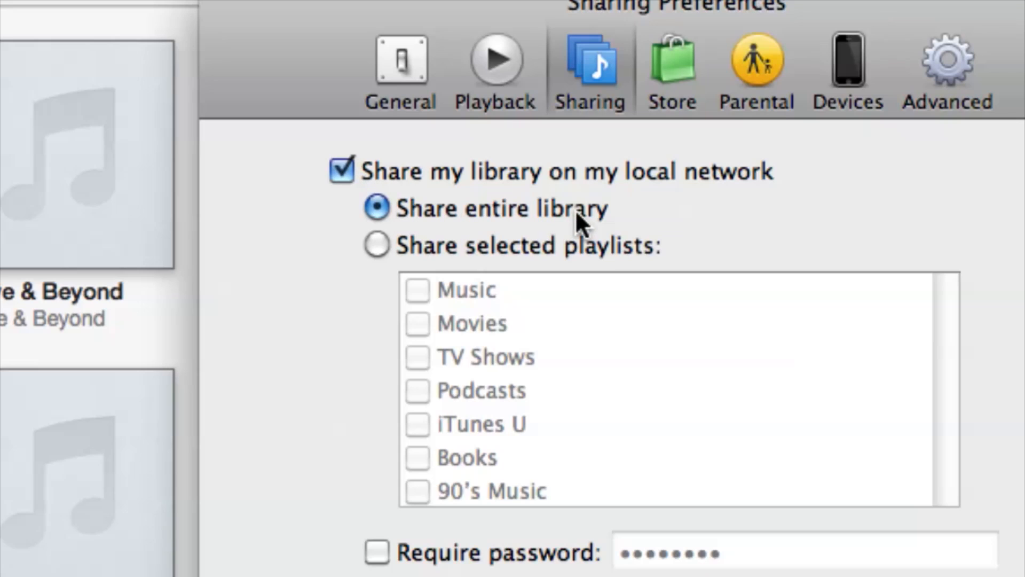
pyautogui.moveTo(379, 246)
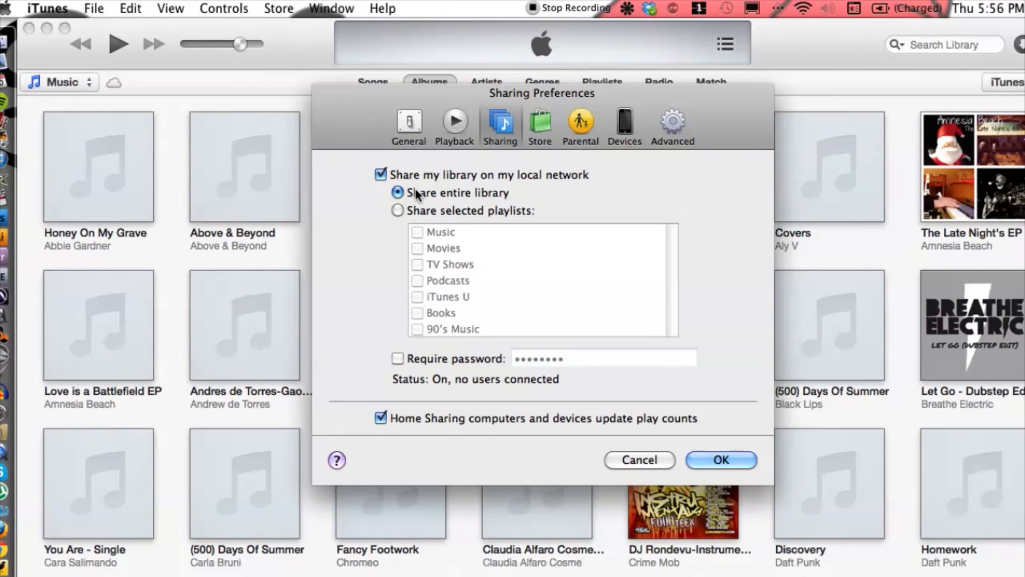
pyautogui.click(721, 459)
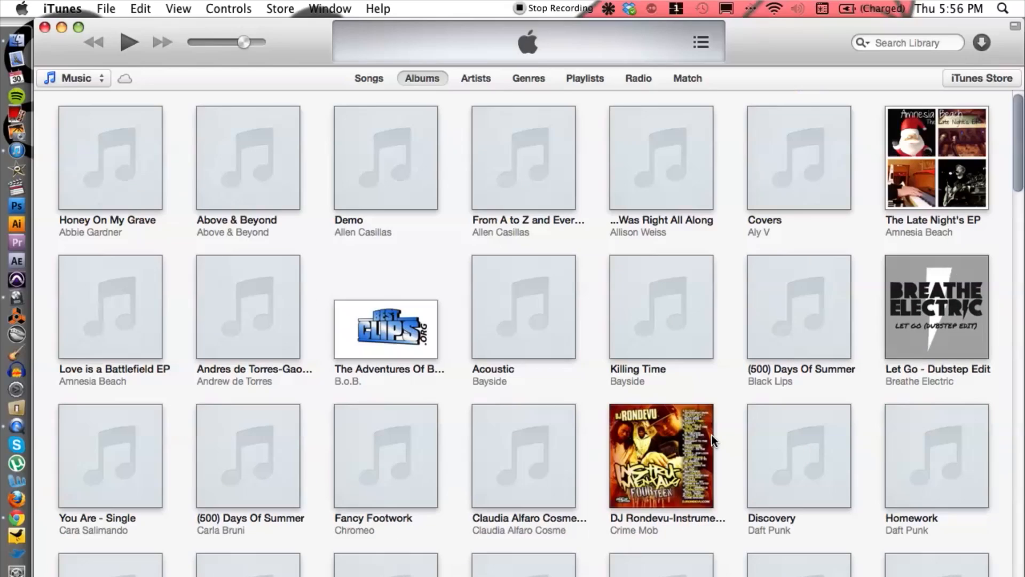
pyautogui.moveTo(710, 441)
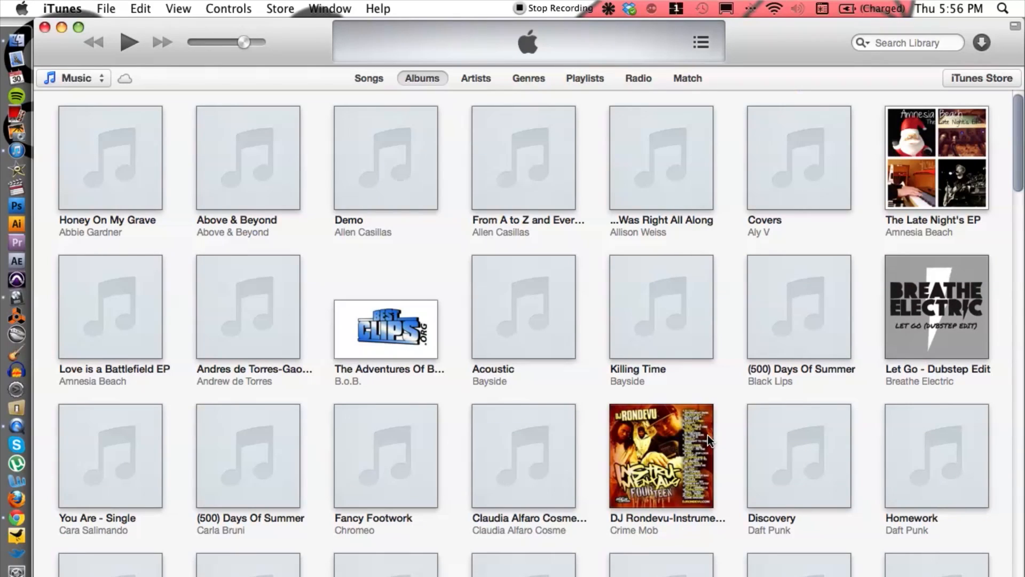
pyautogui.moveTo(88, 5)
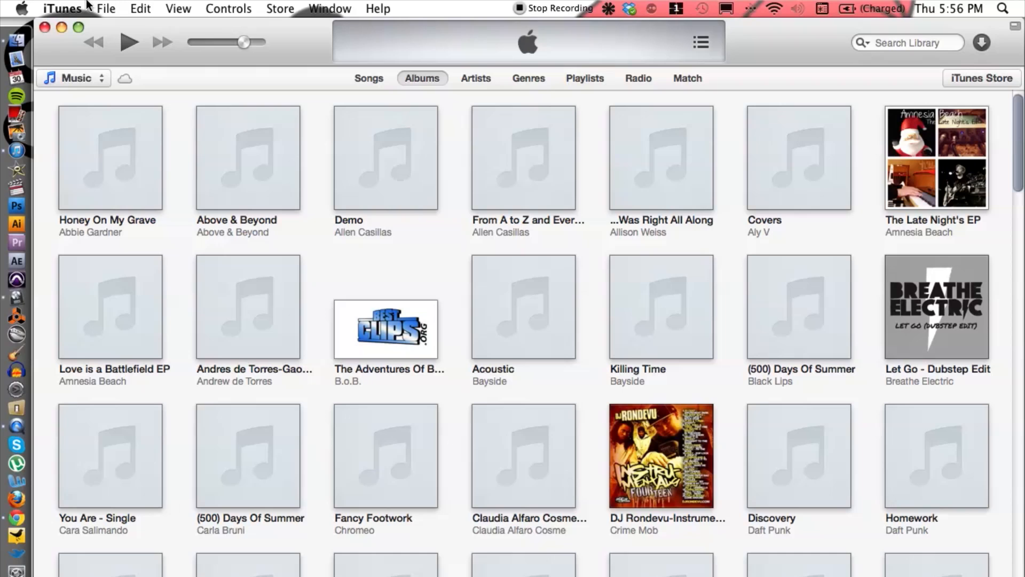
# Sign in with the Apple ID and password via File > Home Sharing and turn Home Sharing on.
pyautogui.click(106, 9)
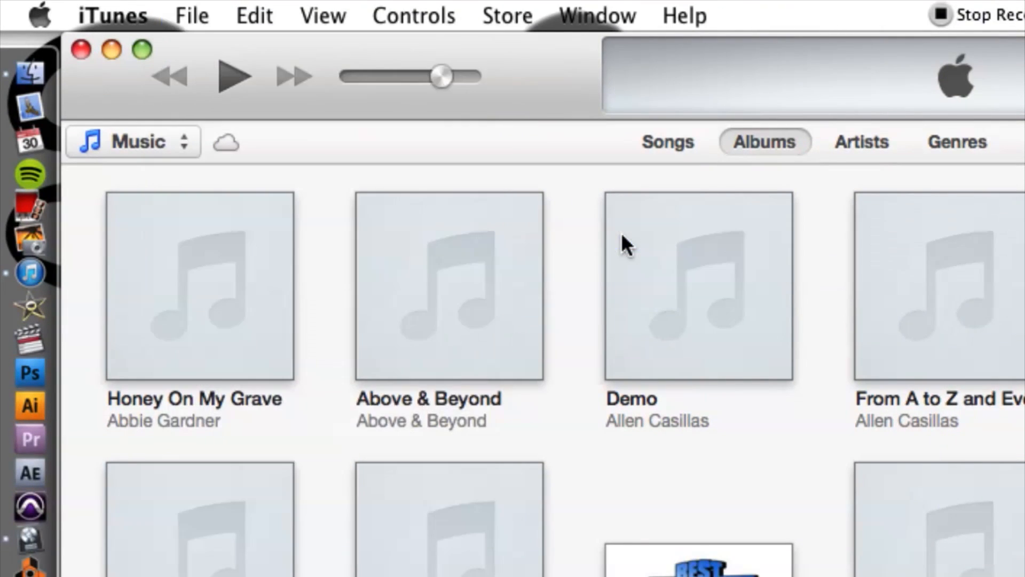
pyautogui.click(192, 15)
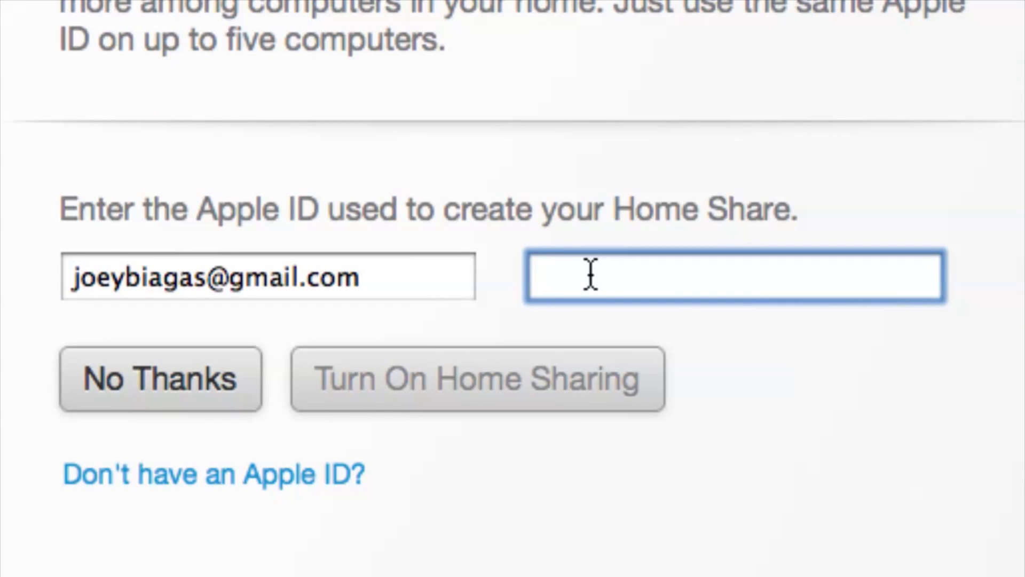
pyautogui.write('password')
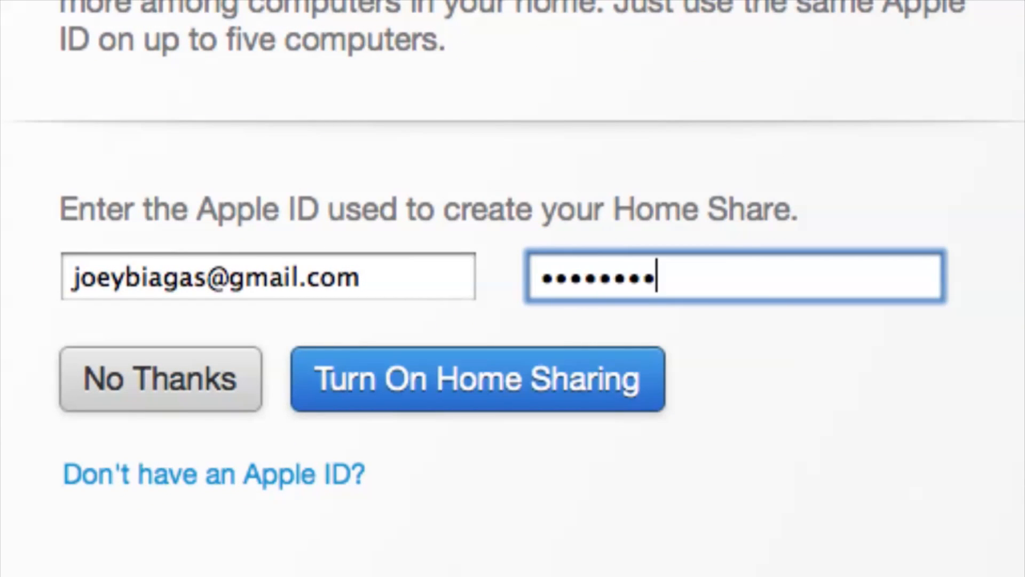
pyautogui.click(477, 379)
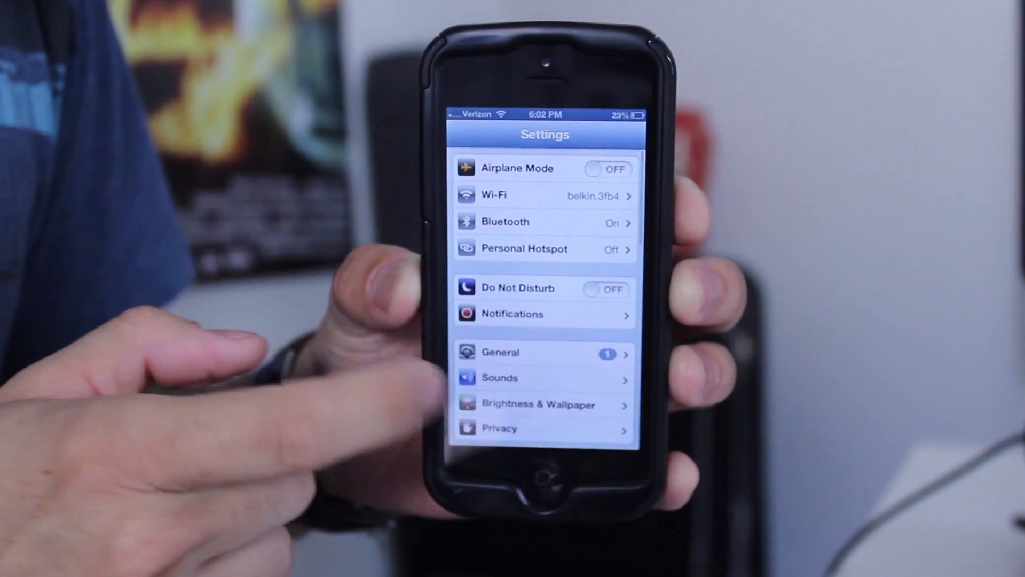
# Scroll the iPhone Settings list down until the Music entry is visible.
pyautogui.scroll(-3)
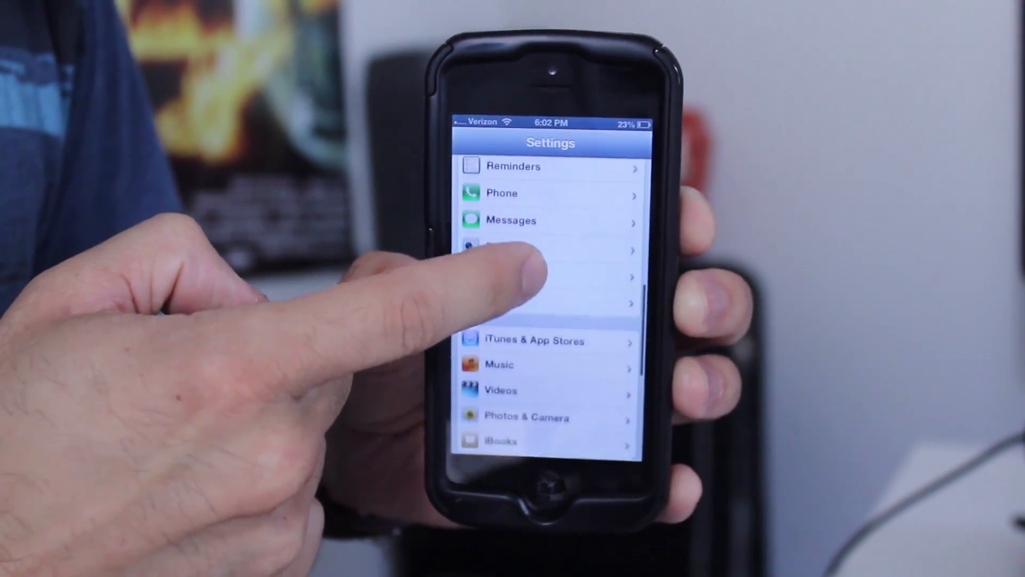